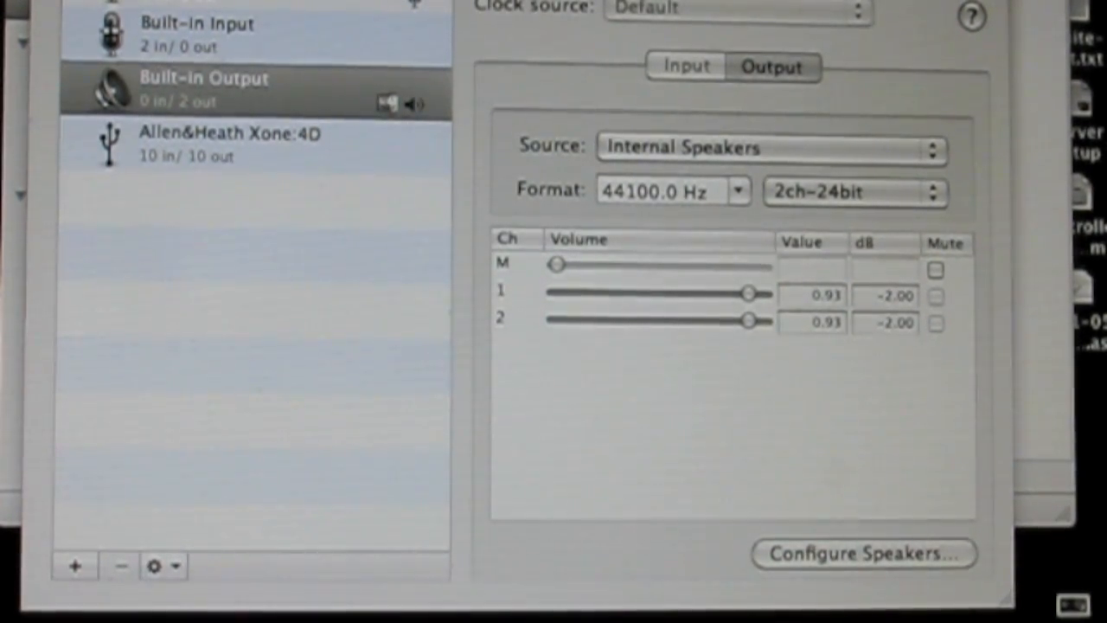
pyautogui.moveTo(273, 56)
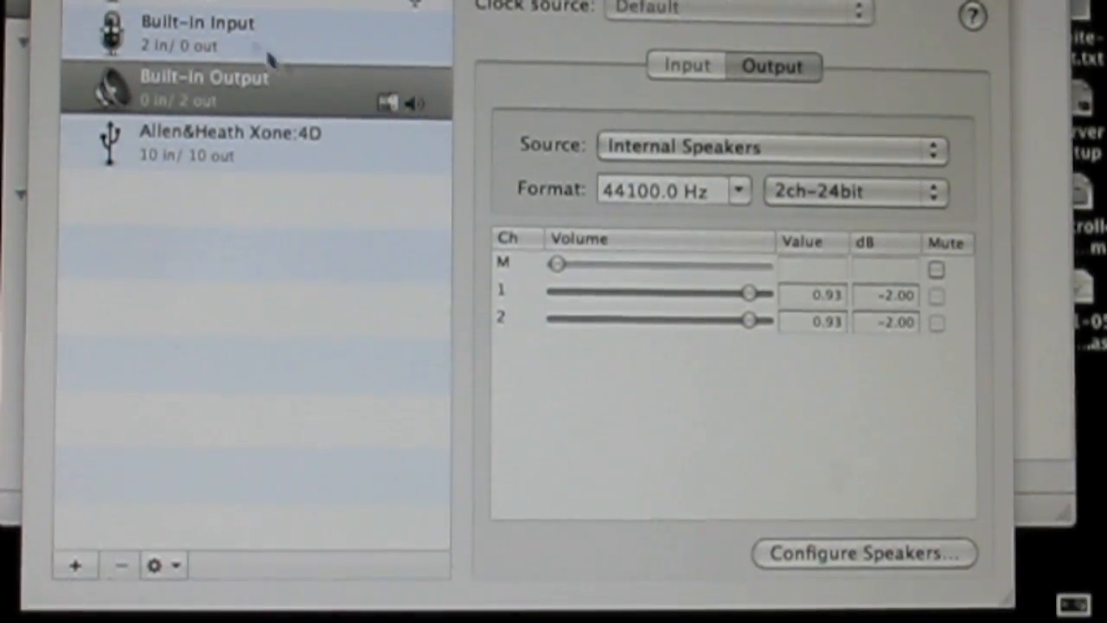
pyautogui.moveTo(246, 142)
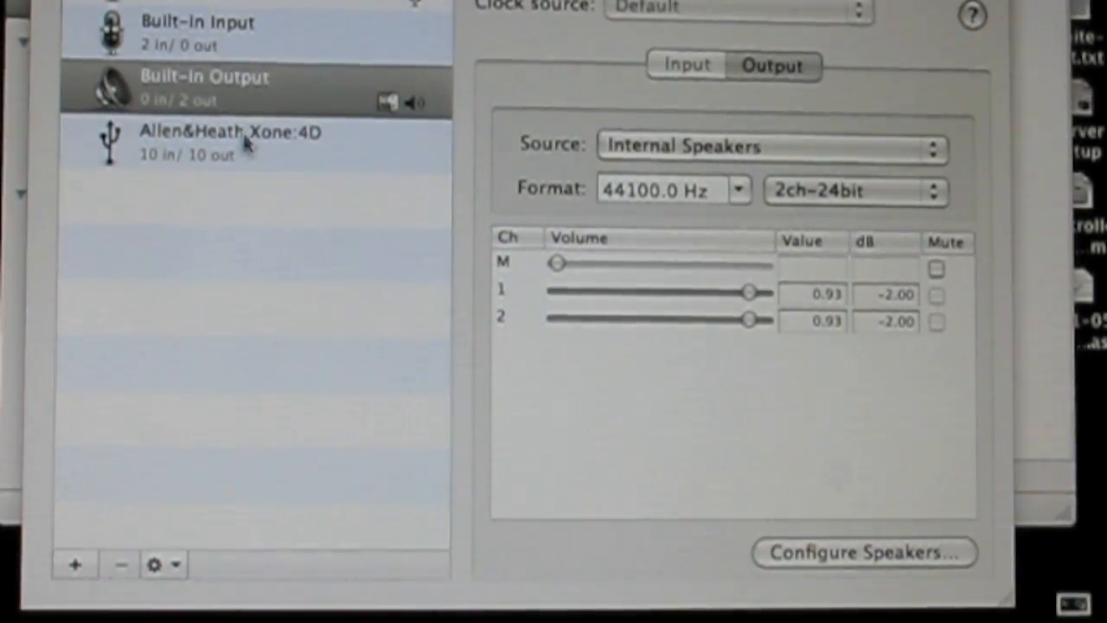
# Select the Allen&Heath Xone:4D device to show its 10-channel, 44100 Hz, 24-bit output settings.
pyautogui.click(229, 142)
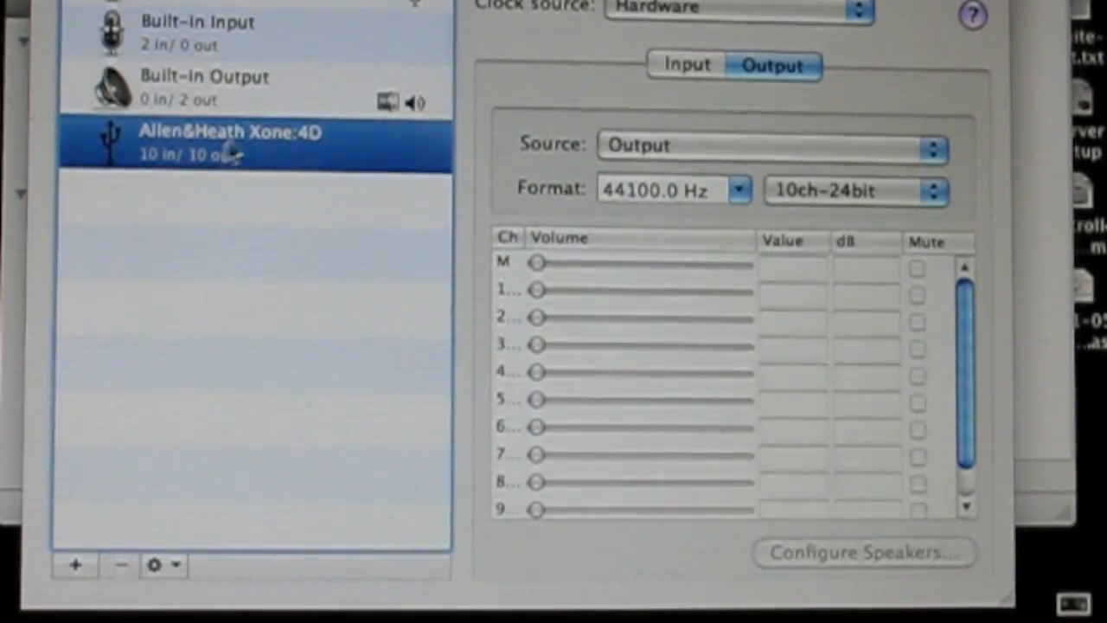
pyautogui.moveTo(169, 204)
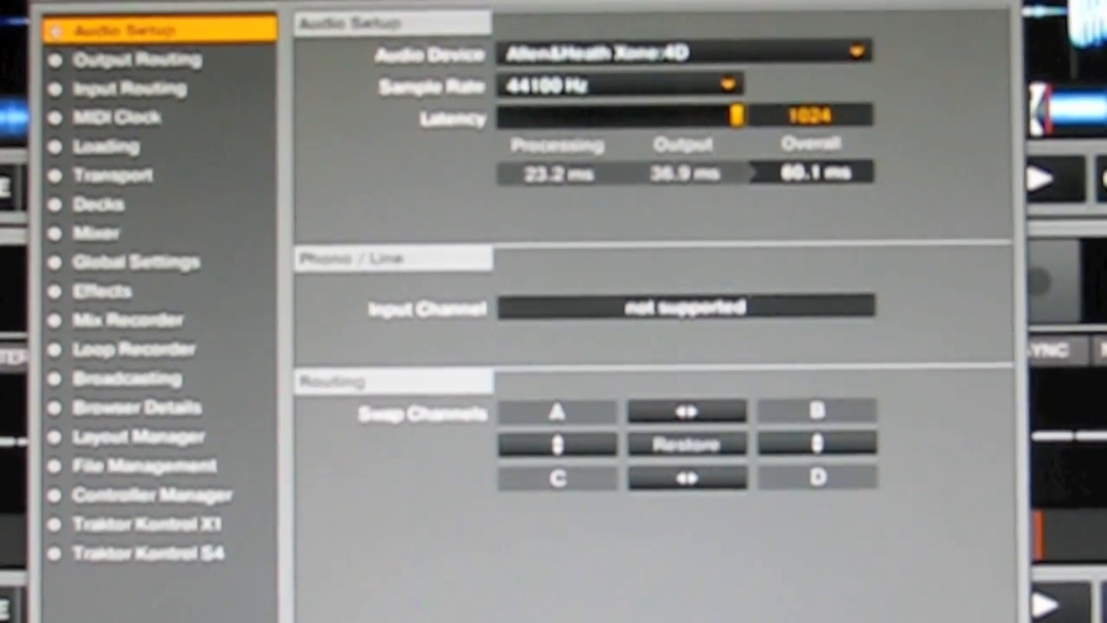
pyautogui.moveTo(561, 65)
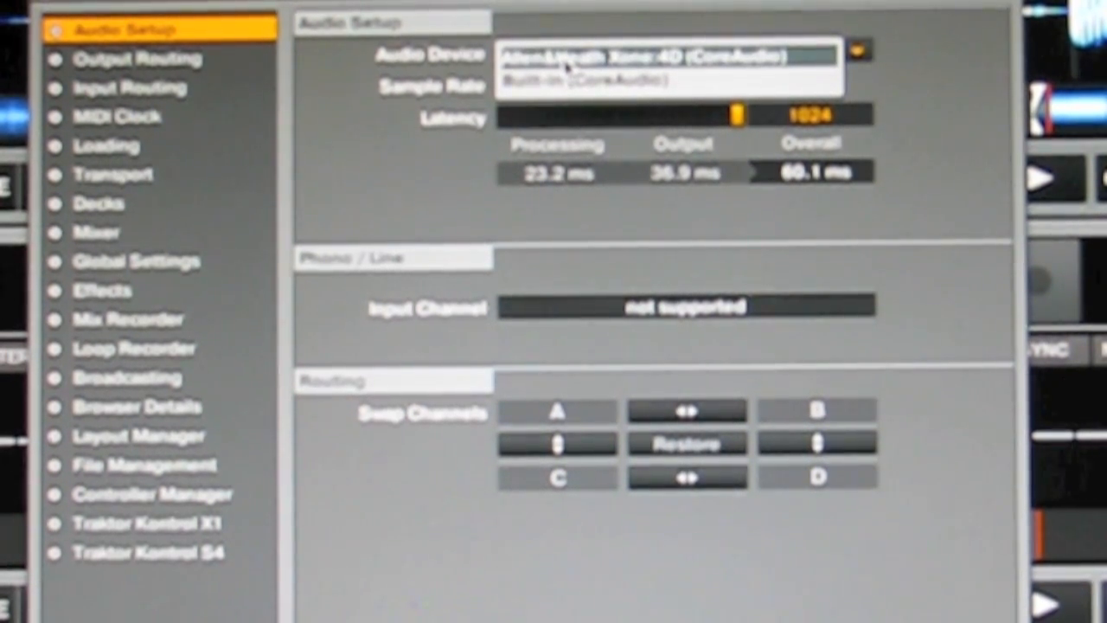
# Choose Allen&Heath Xone 4D (CoreAudio) as Traktor's audio device in Audio Setup.
pyautogui.click(132, 59)
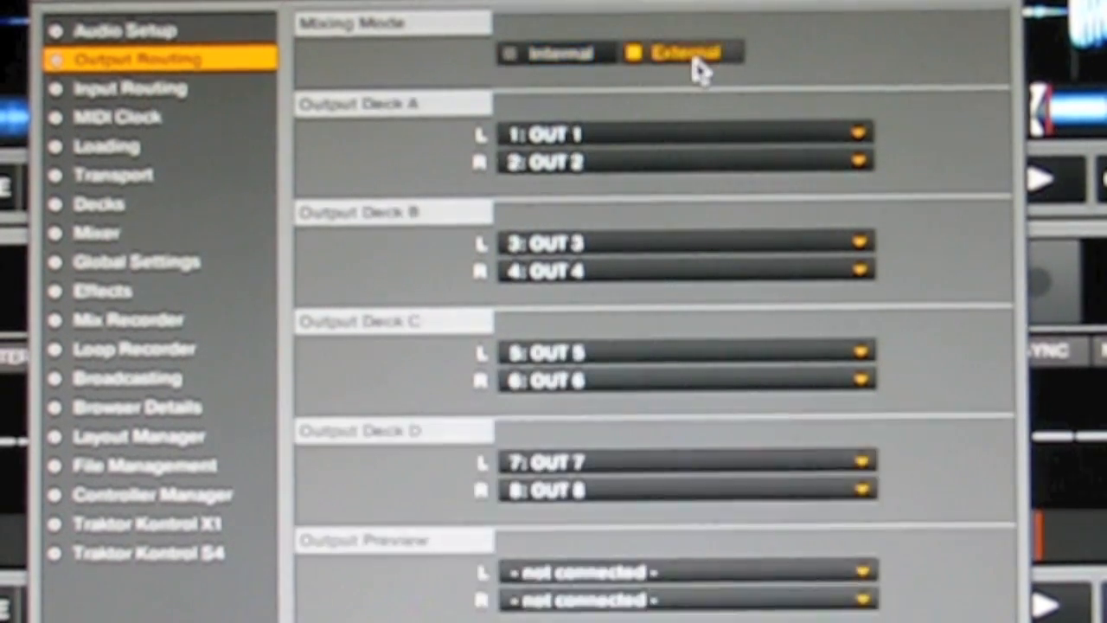
pyautogui.moveTo(579, 163)
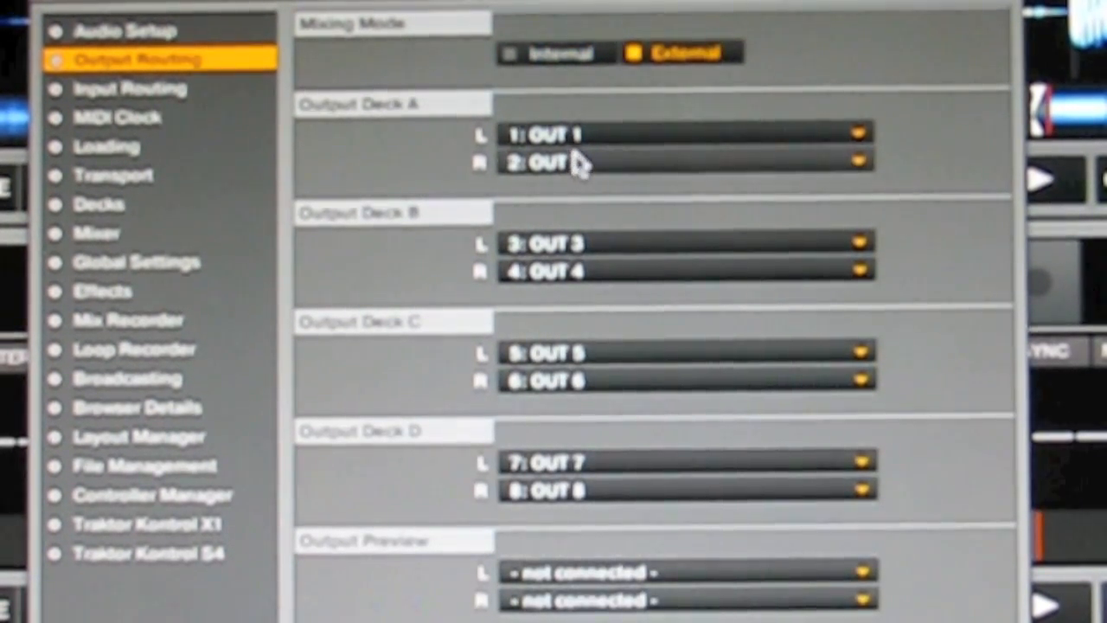
pyautogui.moveTo(599, 509)
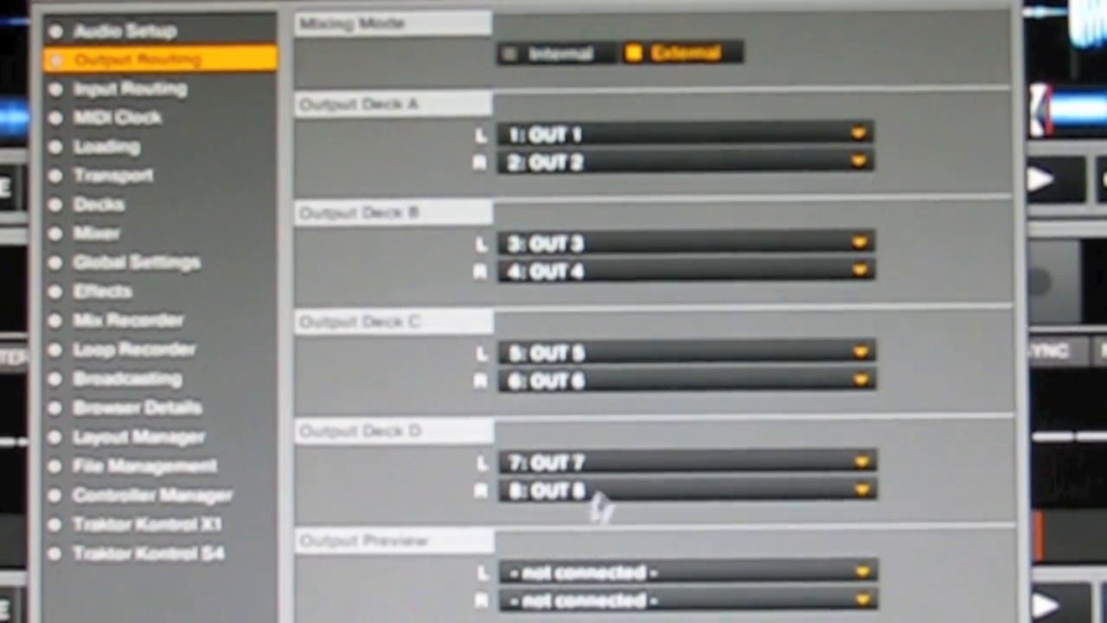
pyautogui.moveTo(302, 228)
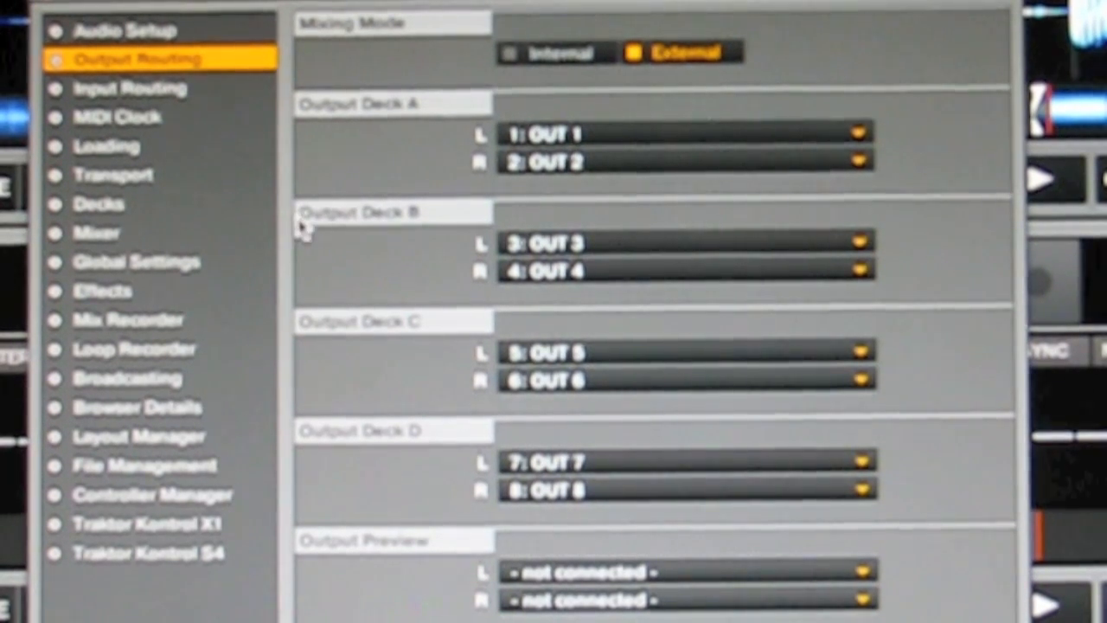
pyautogui.moveTo(107, 159)
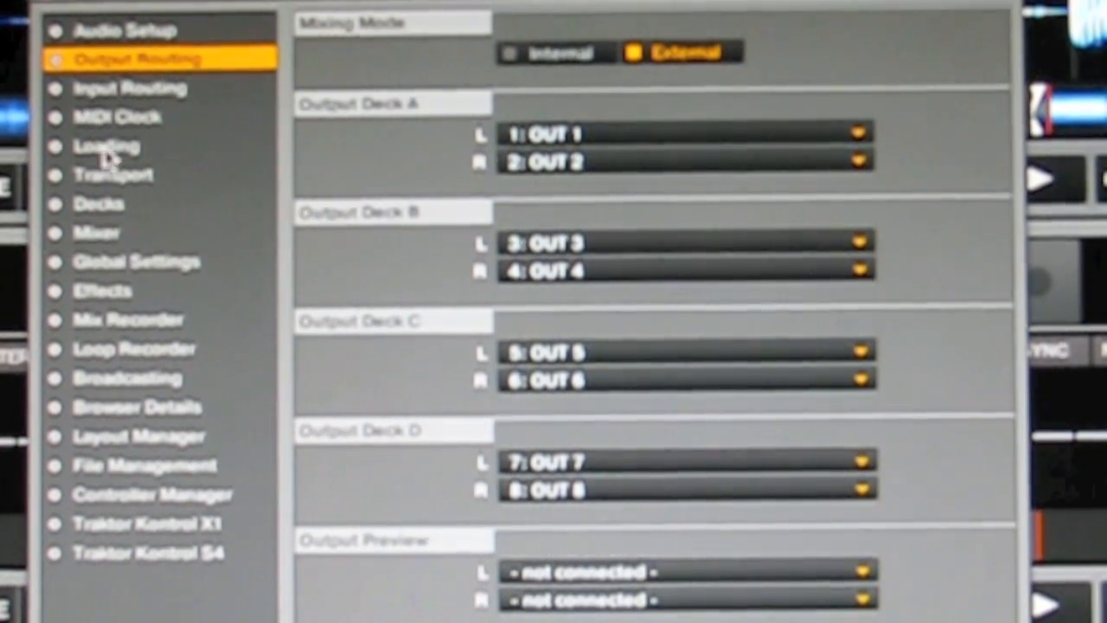
# Set Mixing Mode to External so Decks A–D route to OUT 1–8.
pyautogui.click(154, 493)
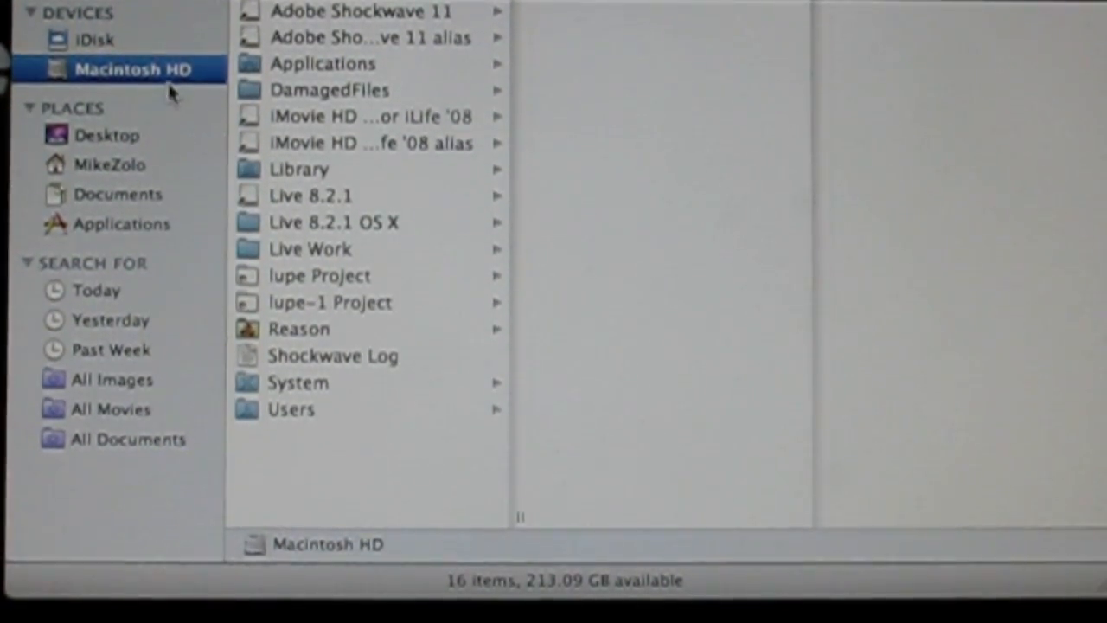
# Navigate Macintosh HD > Users > home > Music > Traktor > Recordings to reach 2011-05-20_12h38m30.wav.
pyautogui.click(291, 409)
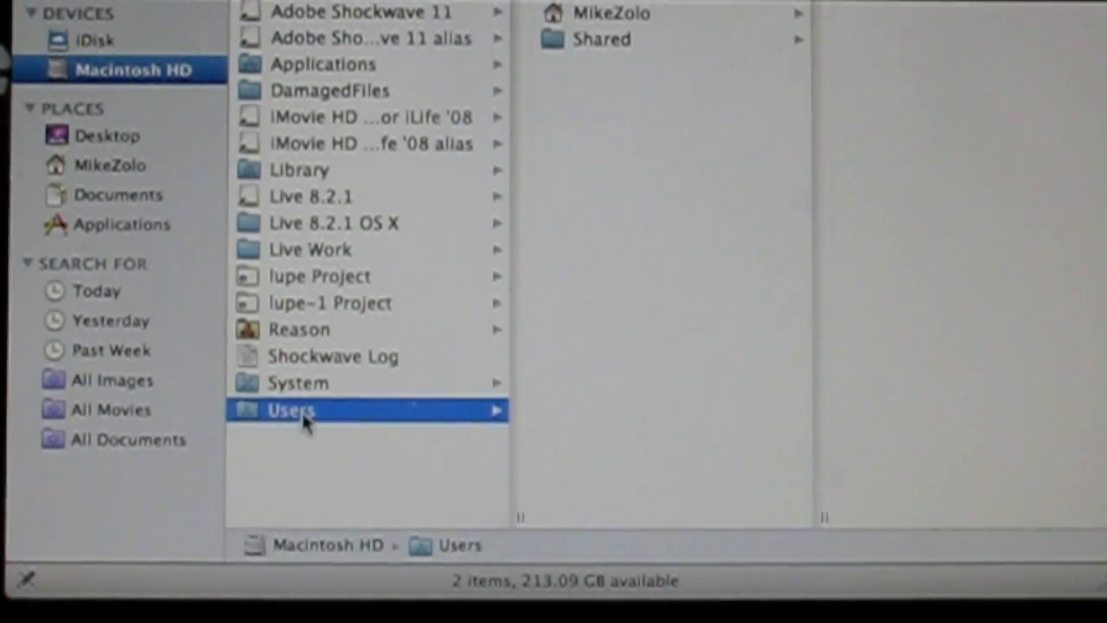
pyautogui.click(612, 12)
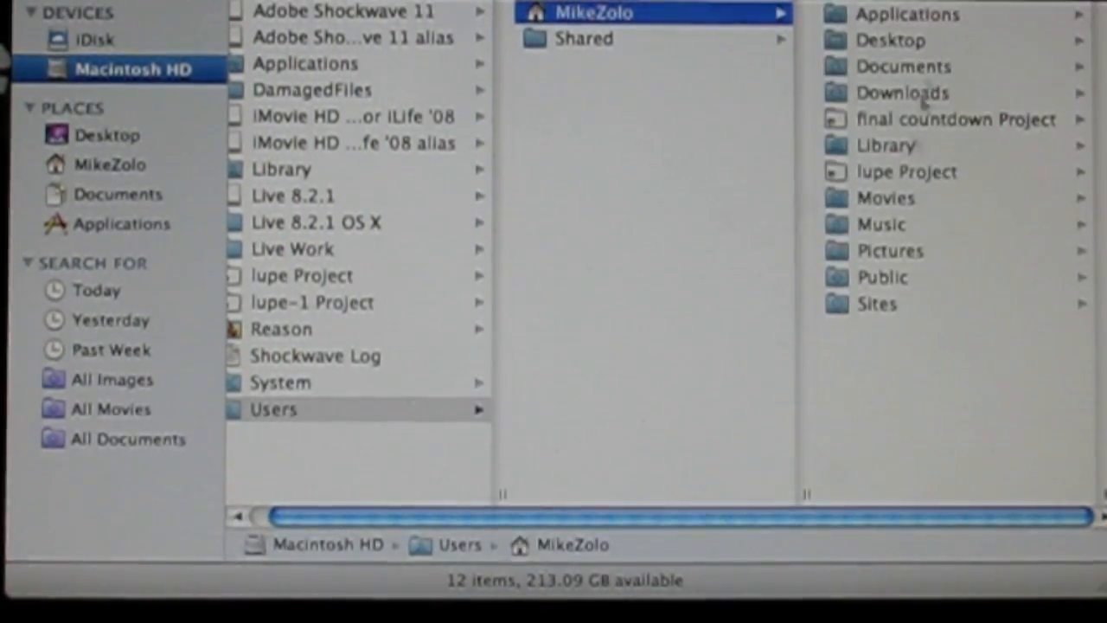
pyautogui.click(882, 225)
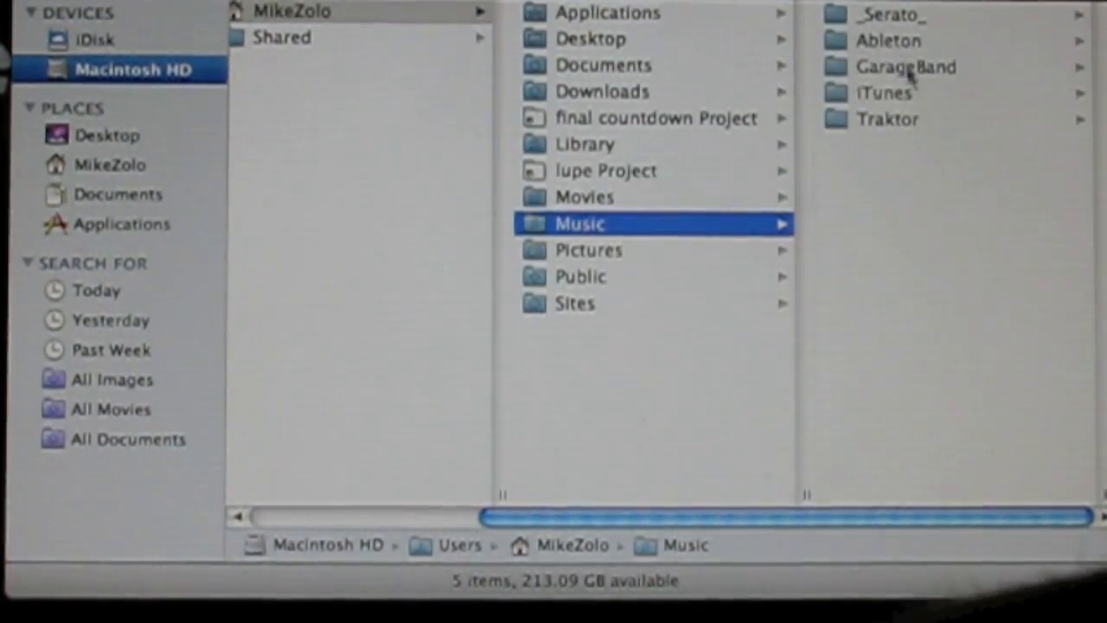
pyautogui.click(886, 118)
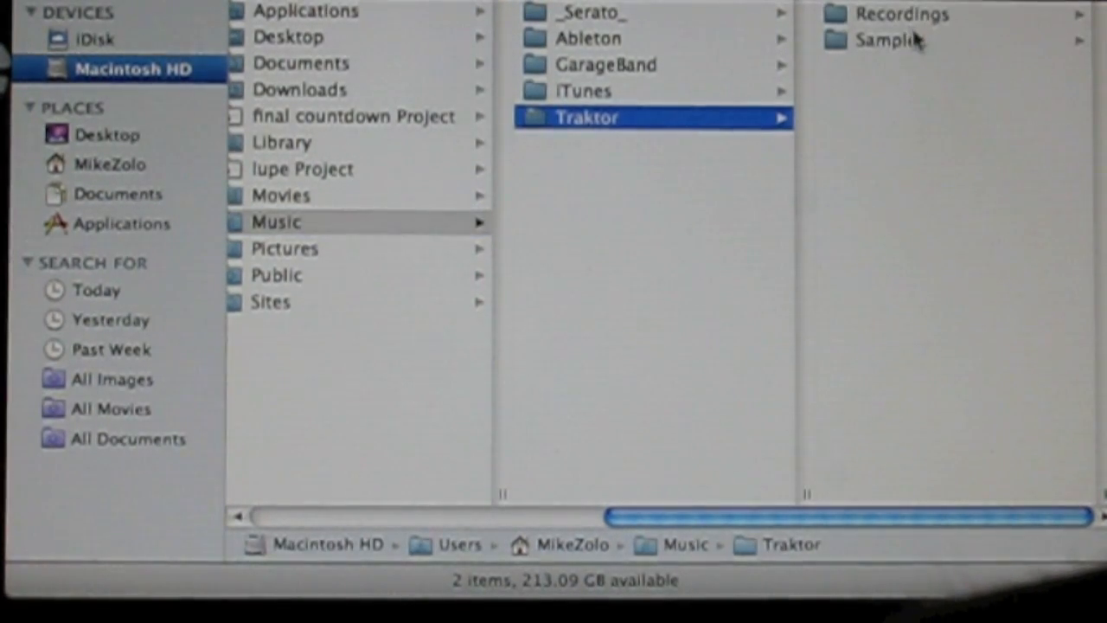
pyautogui.click(906, 14)
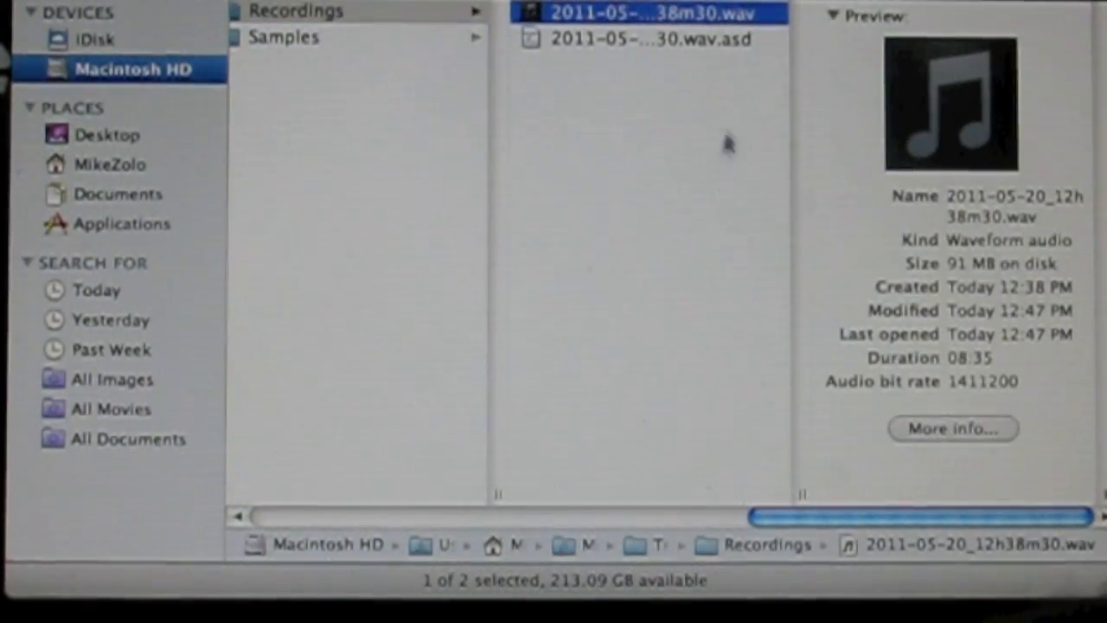
pyautogui.moveTo(708, 155)
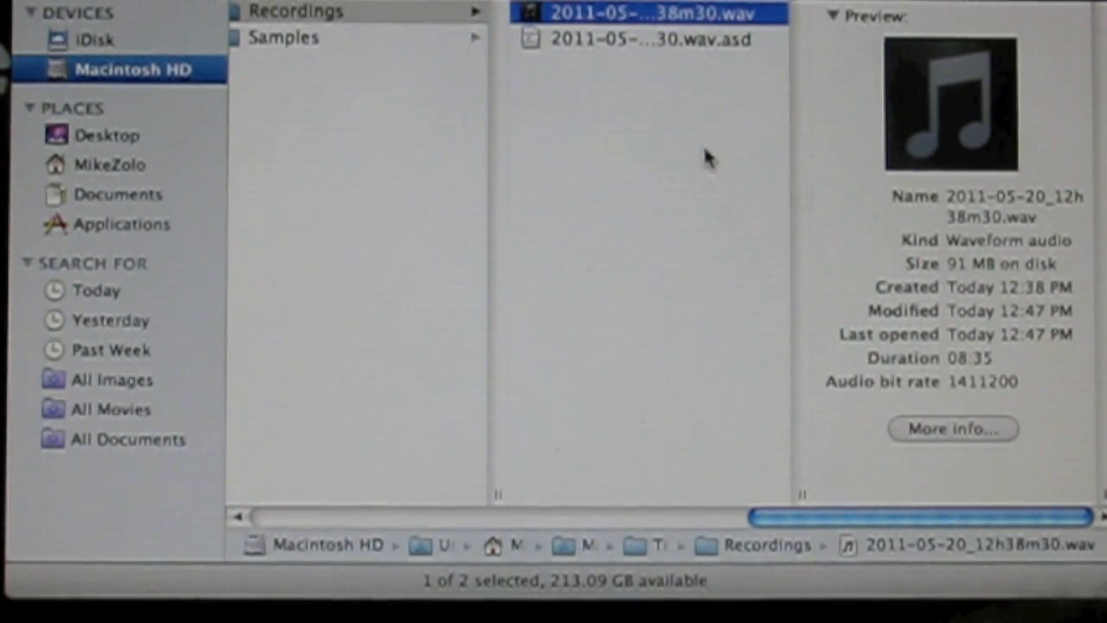
pyautogui.moveTo(695, 187)
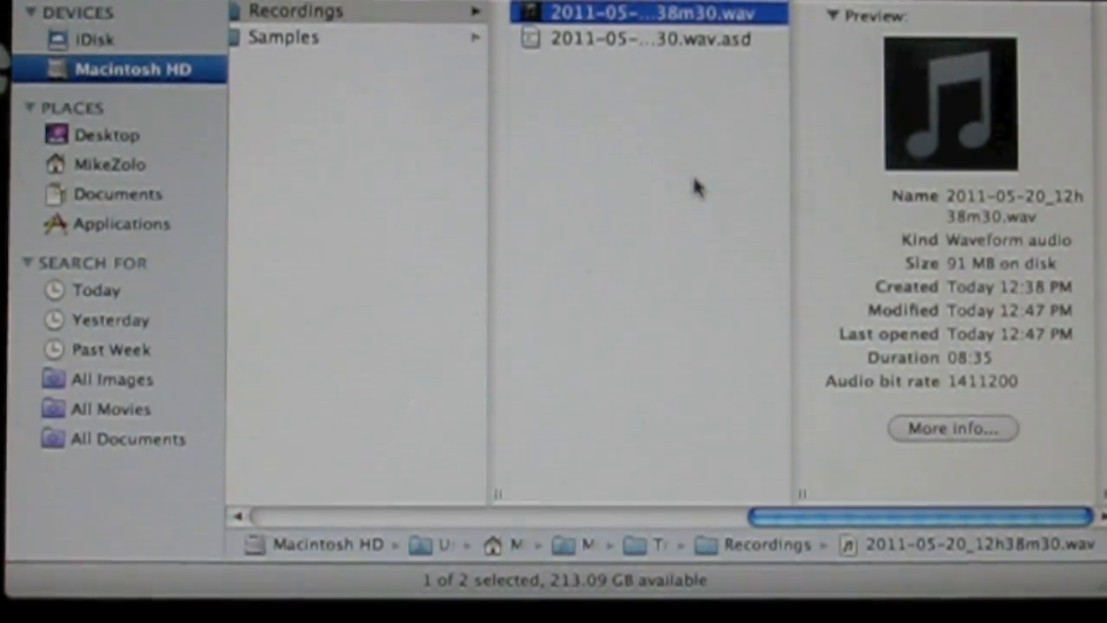